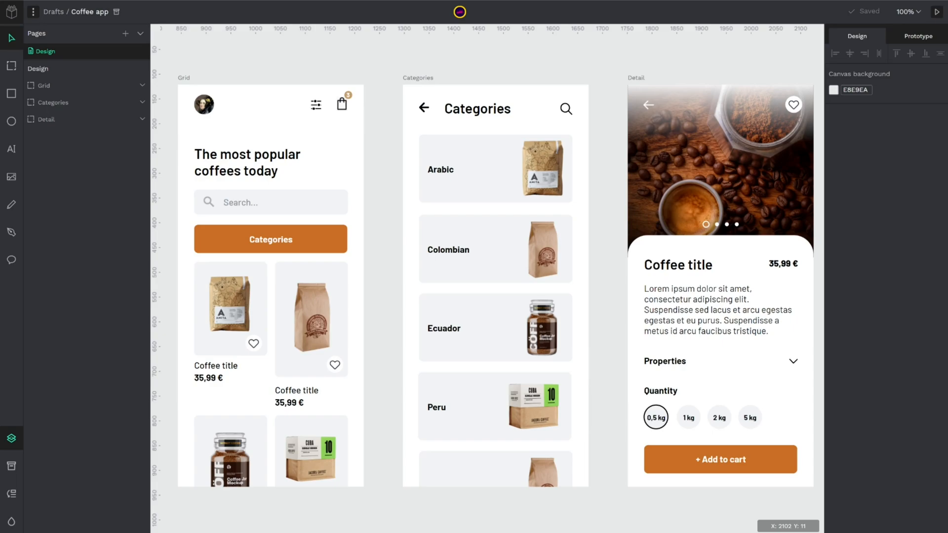
mouse_move(906, 144)
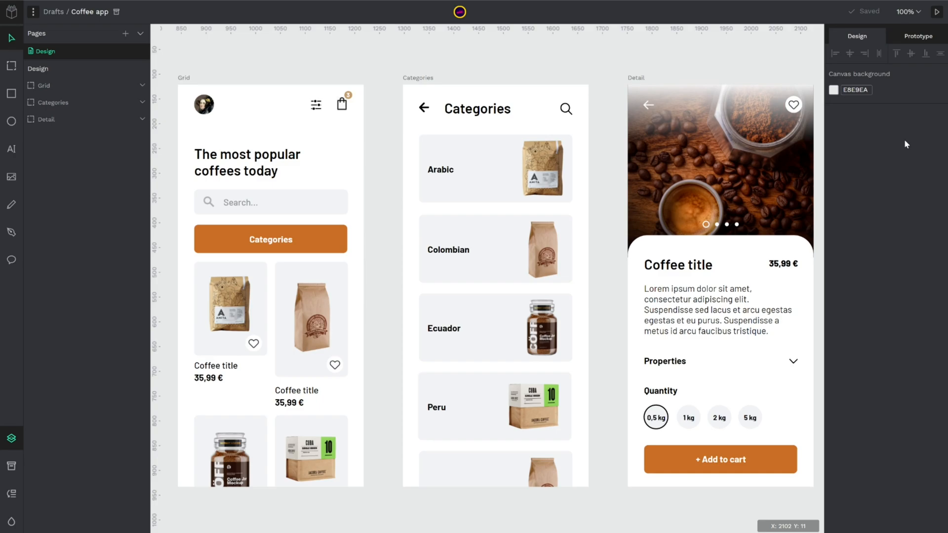
mouse_move(863, 149)
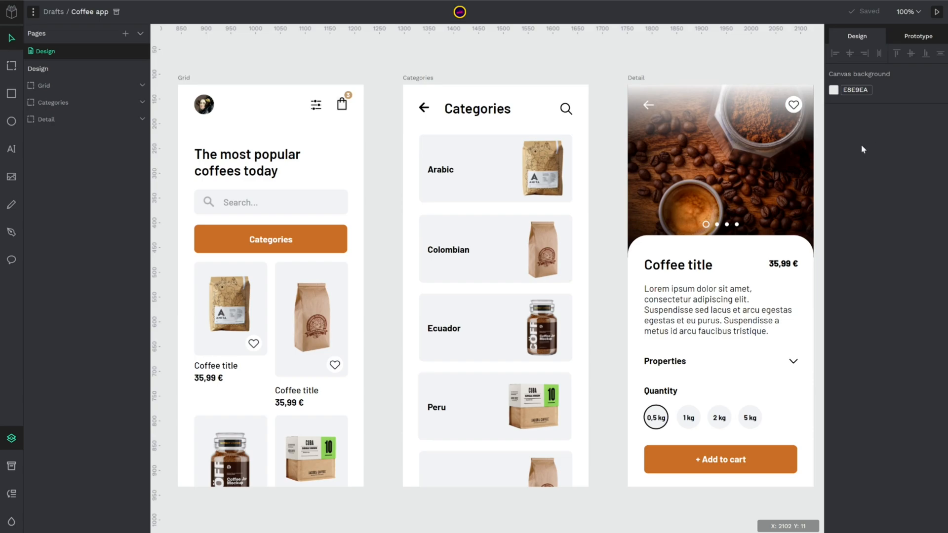
mouse_move(686, 67)
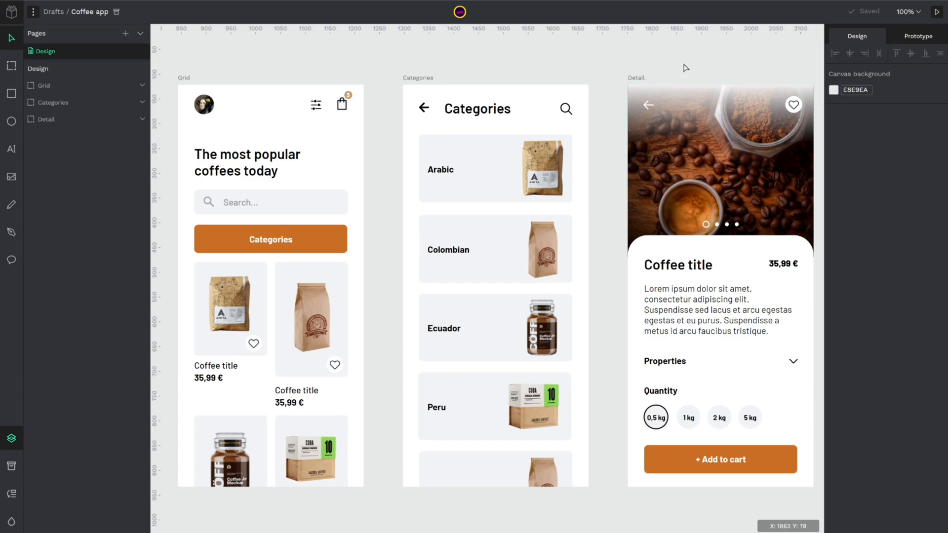
mouse_move(937, 11)
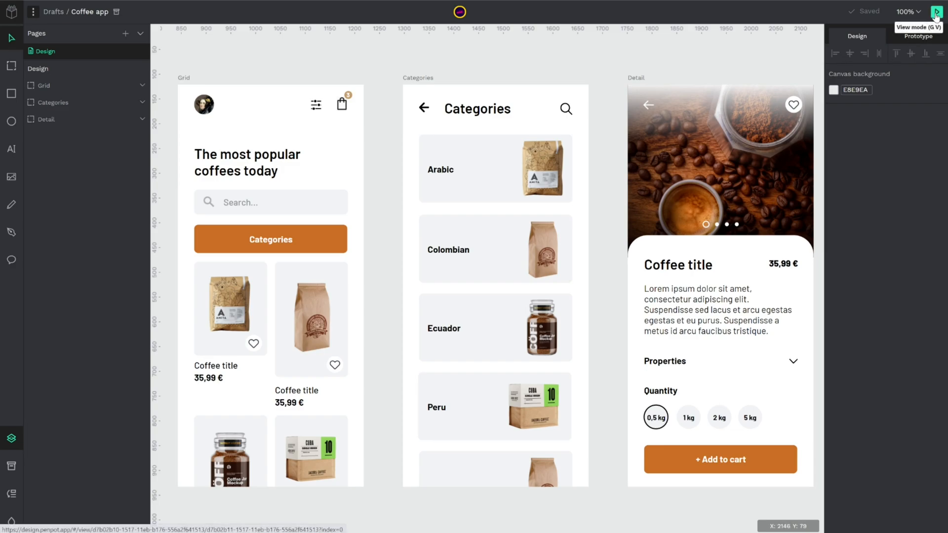
Step: Preview the Coffee app prototype full-screen in view mode on its Grid screen
click(941, 11)
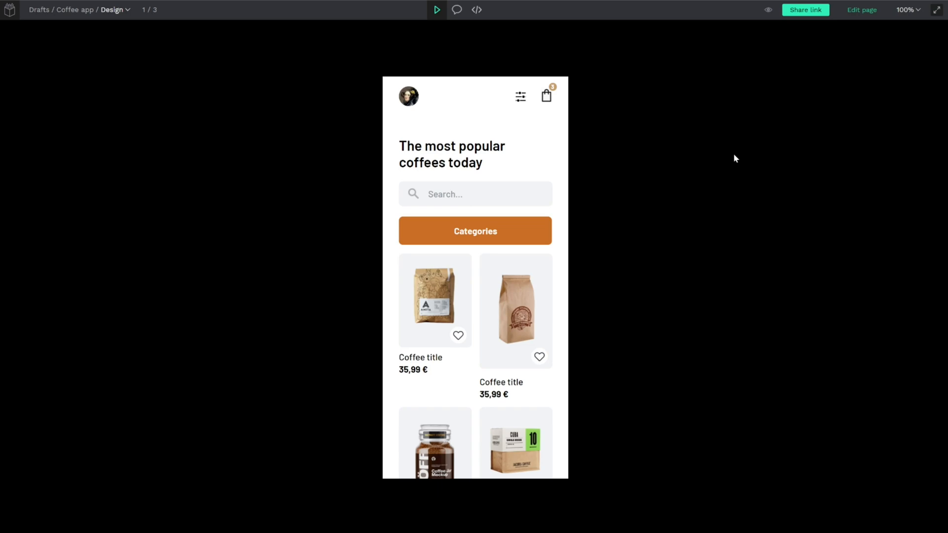
mouse_move(453, 44)
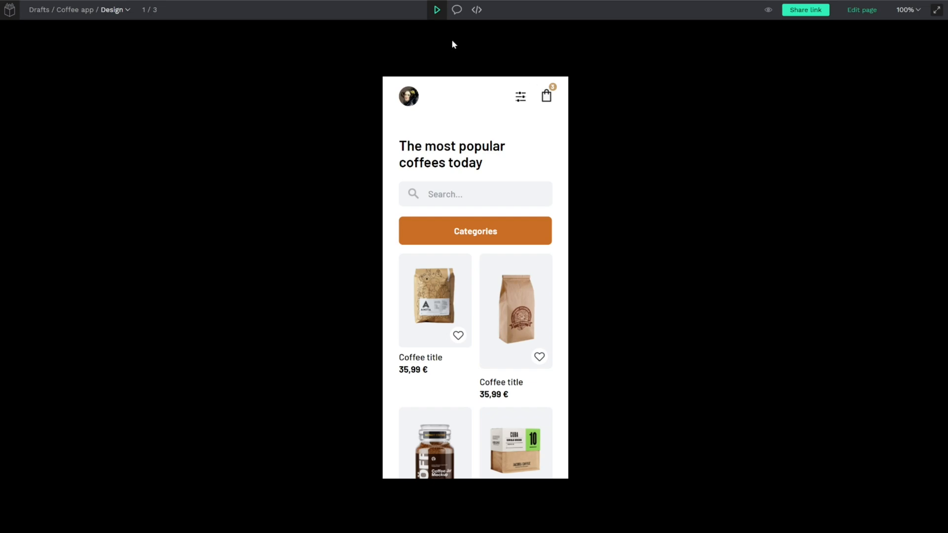
mouse_move(43, 34)
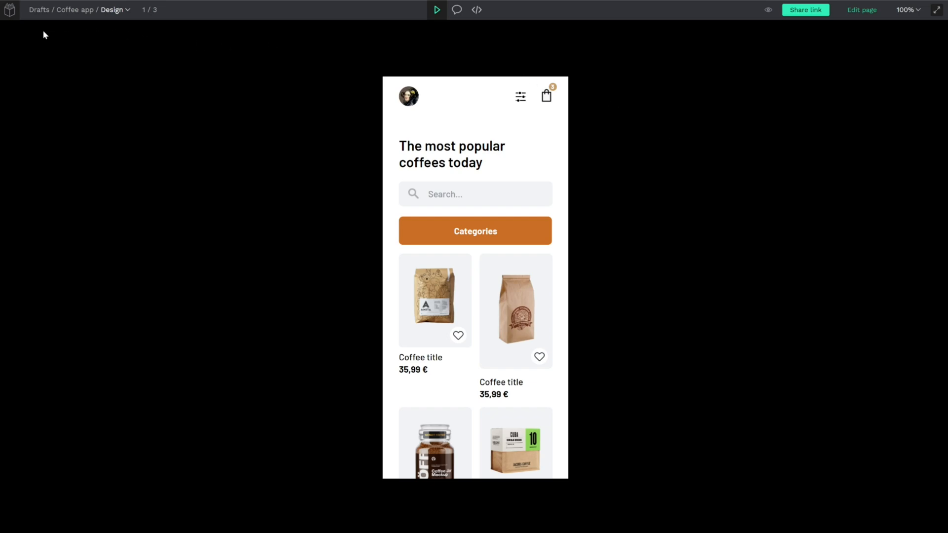
mouse_move(10, 10)
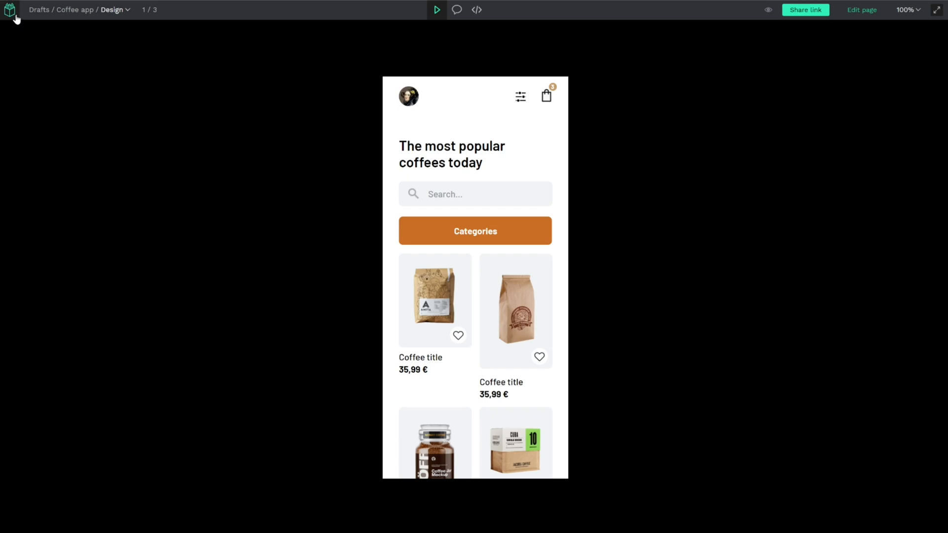
mouse_move(37, 13)
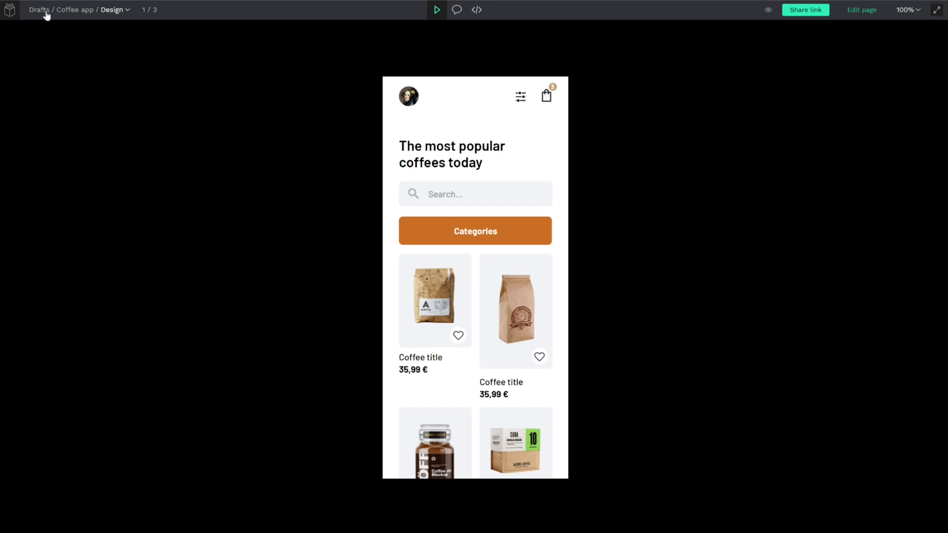
mouse_move(99, 13)
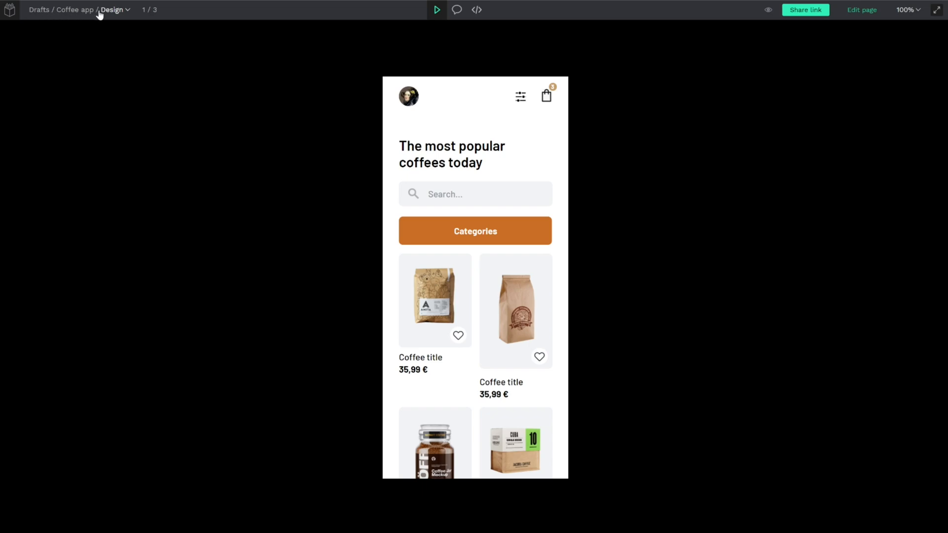
mouse_move(107, 14)
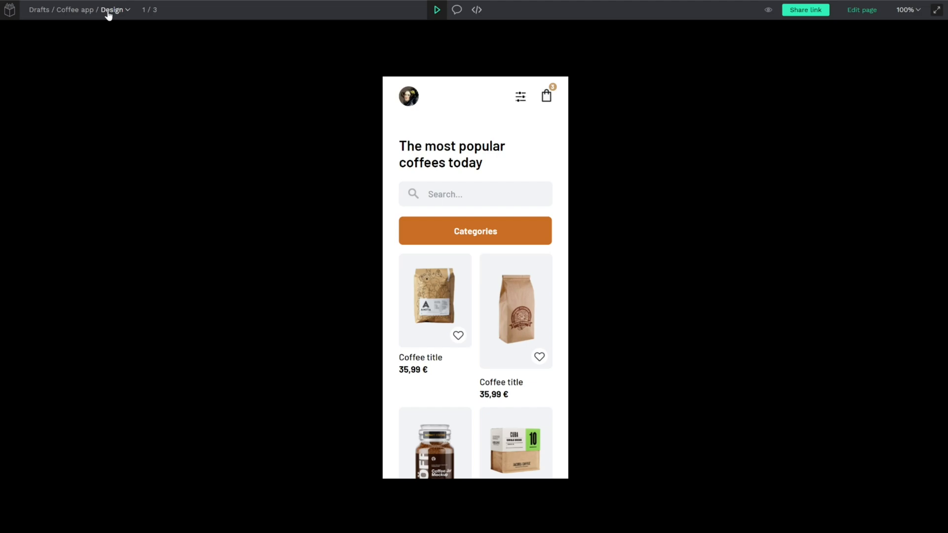
mouse_move(128, 13)
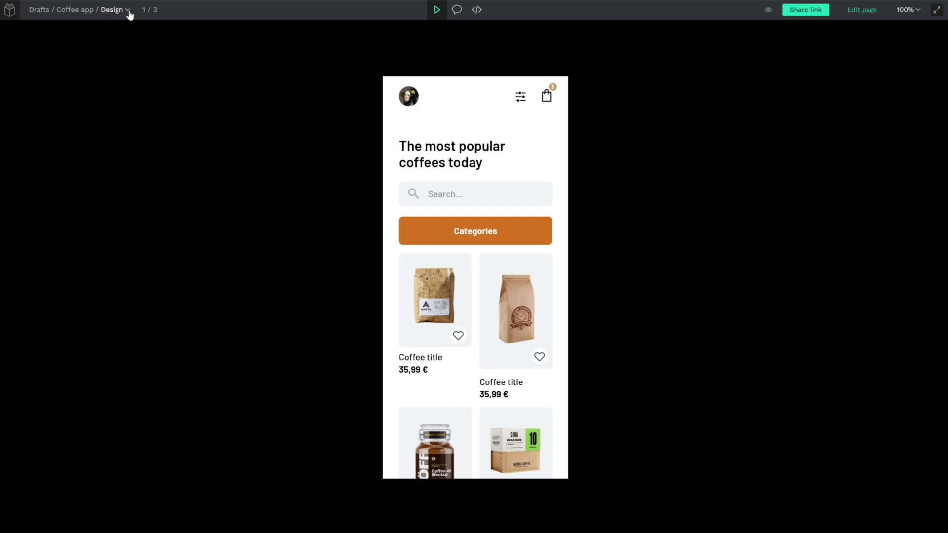
Step: Show the three-board strip, visit Categories, then return to Grid
click(115, 9)
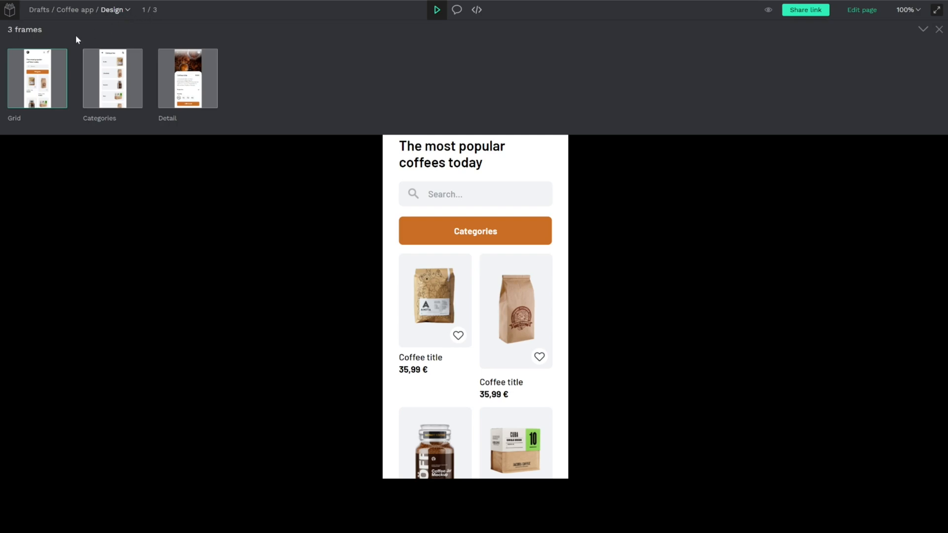
mouse_move(93, 51)
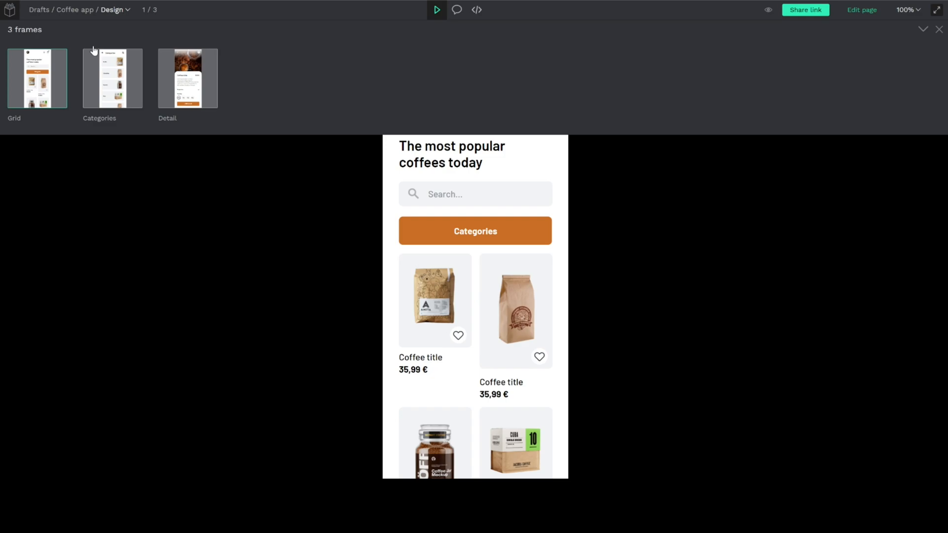
click(187, 78)
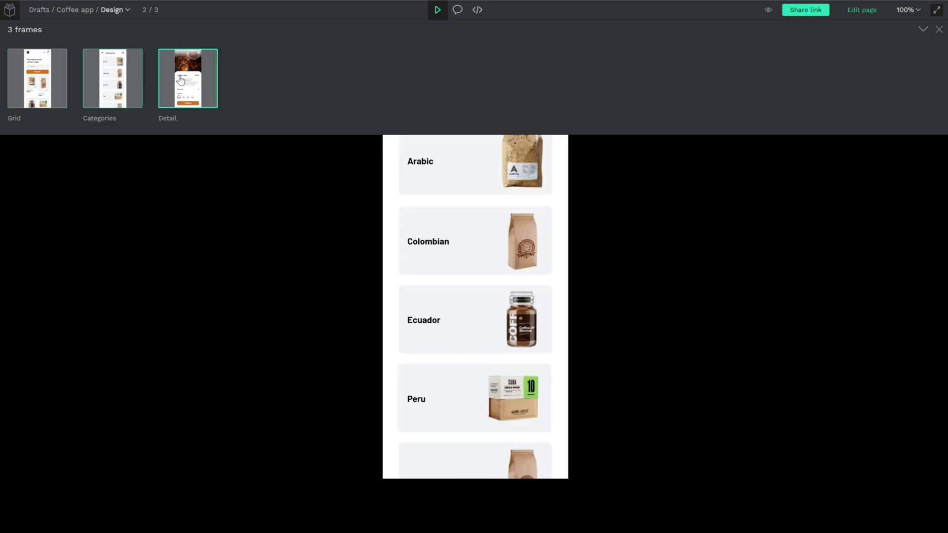
click(37, 77)
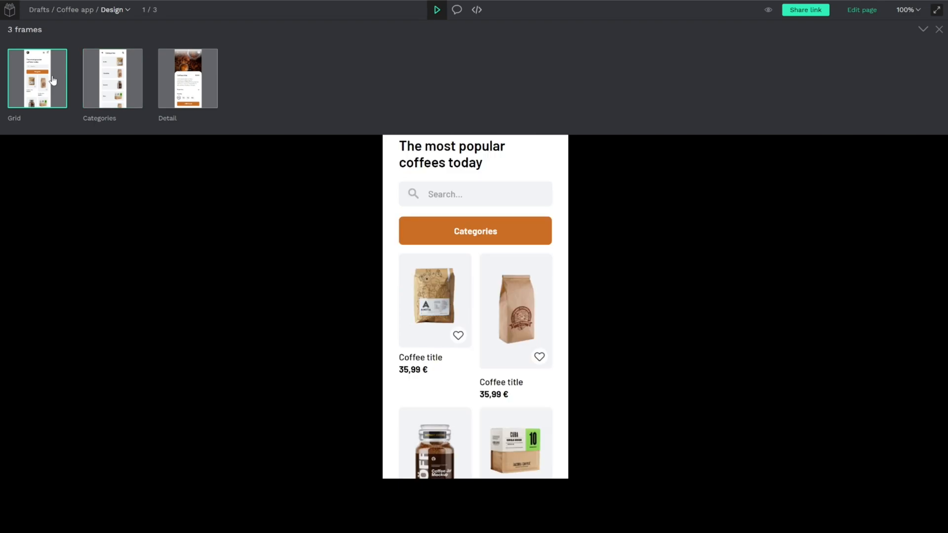
Step: Close the board thumbnails overview, leaving the Grid screen shown alone
click(922, 30)
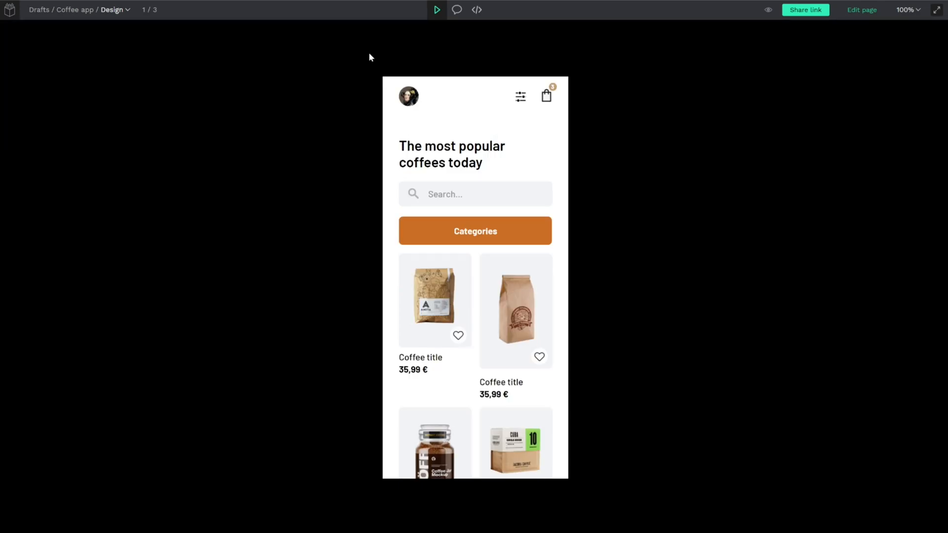
mouse_move(477, 10)
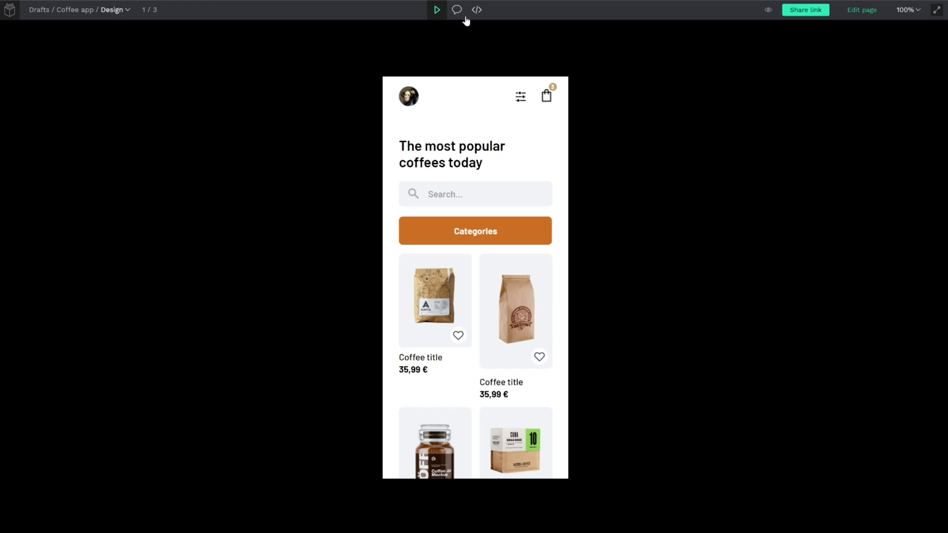
mouse_move(436, 10)
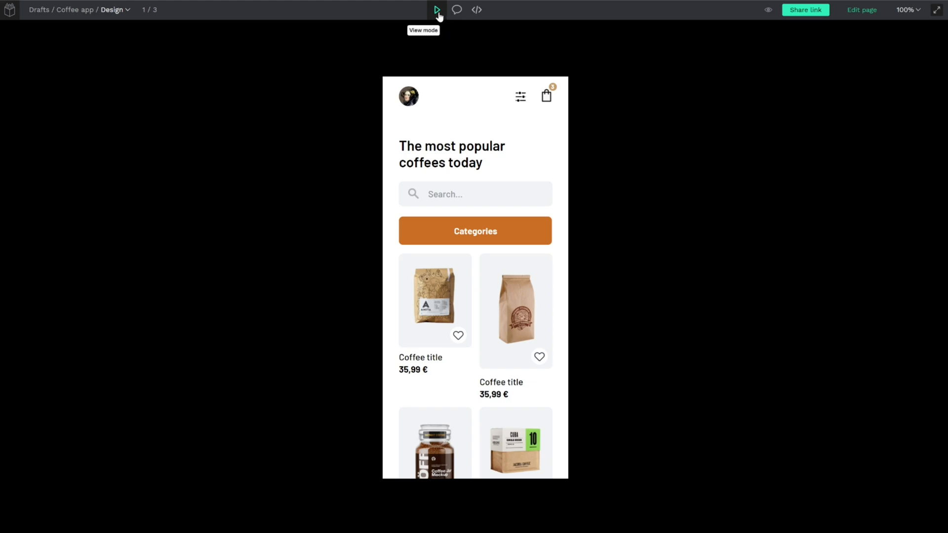
mouse_move(446, 15)
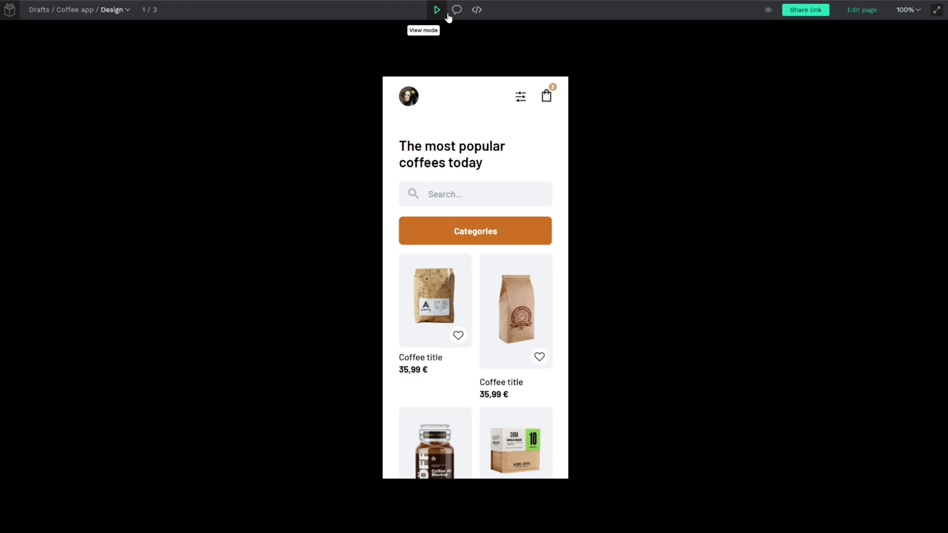
mouse_move(456, 10)
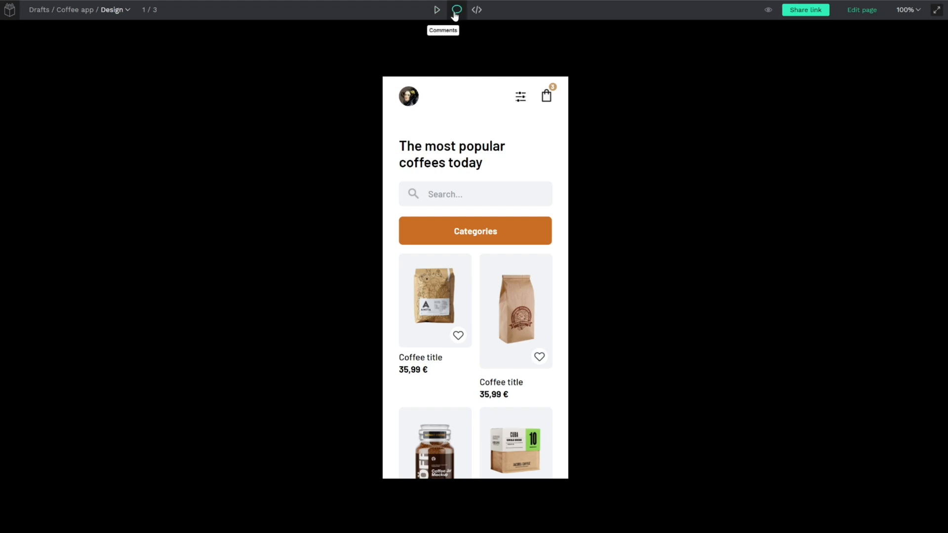
mouse_move(477, 10)
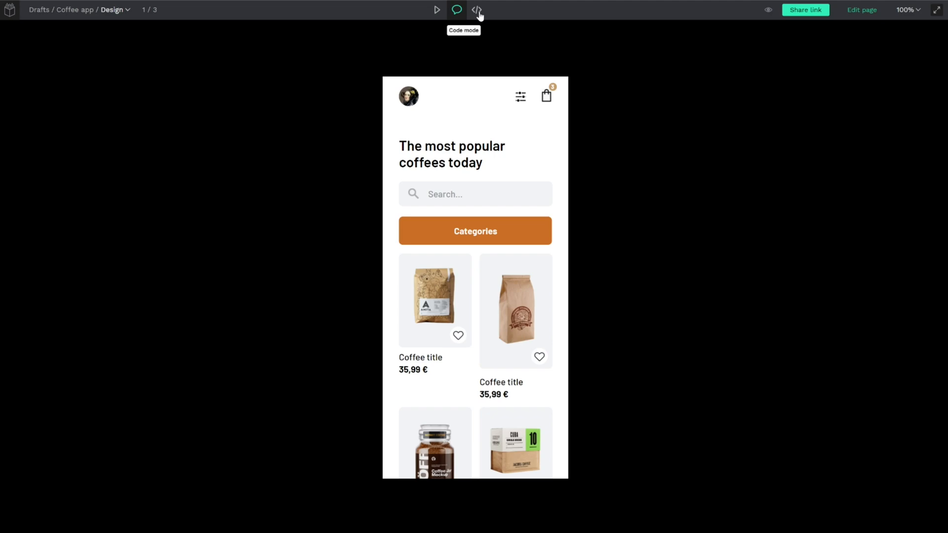
Step: Switch to Code inspect mode to see the Grid board's 375×812 white-fill properties
click(476, 10)
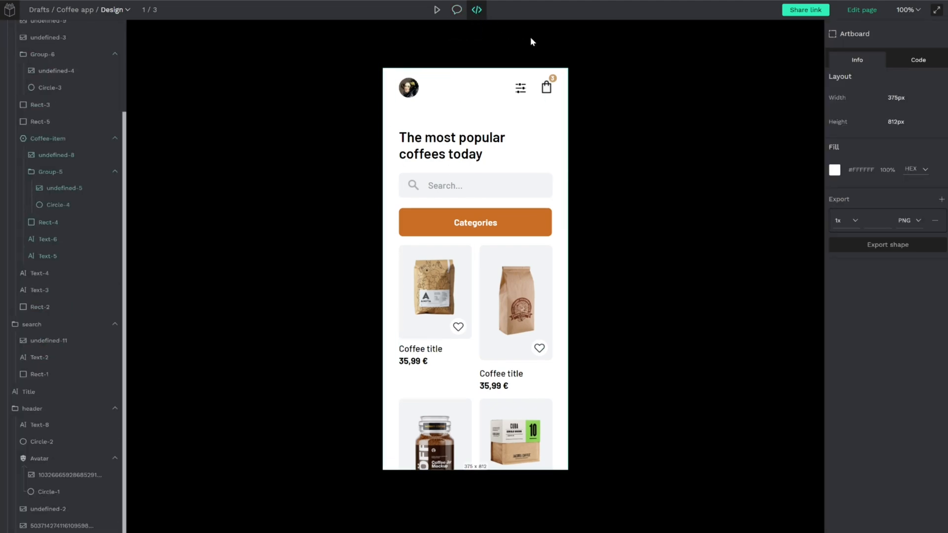
mouse_move(531, 51)
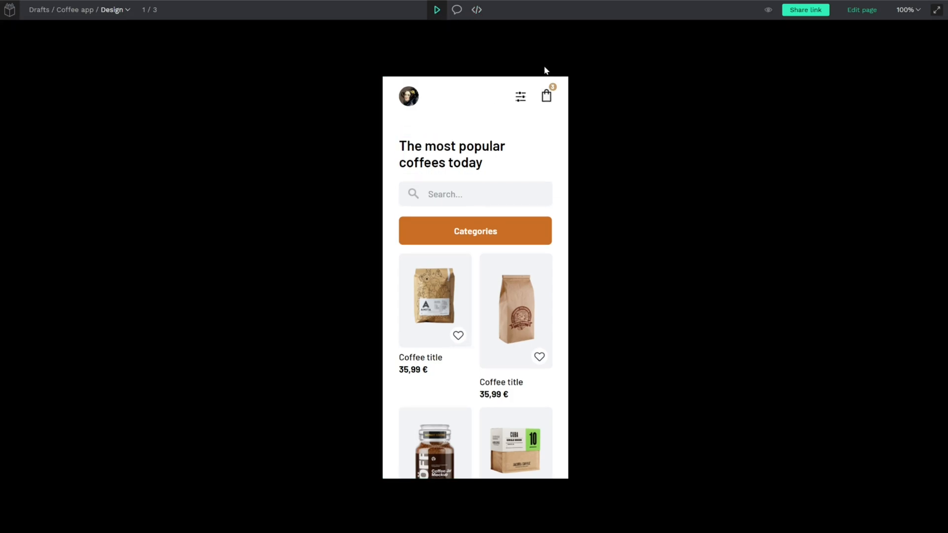
mouse_move(768, 10)
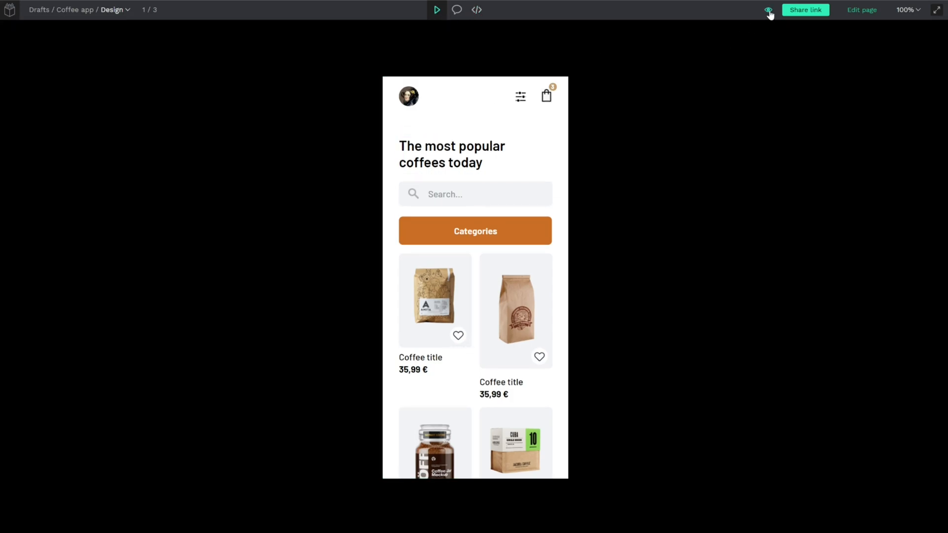
mouse_move(437, 10)
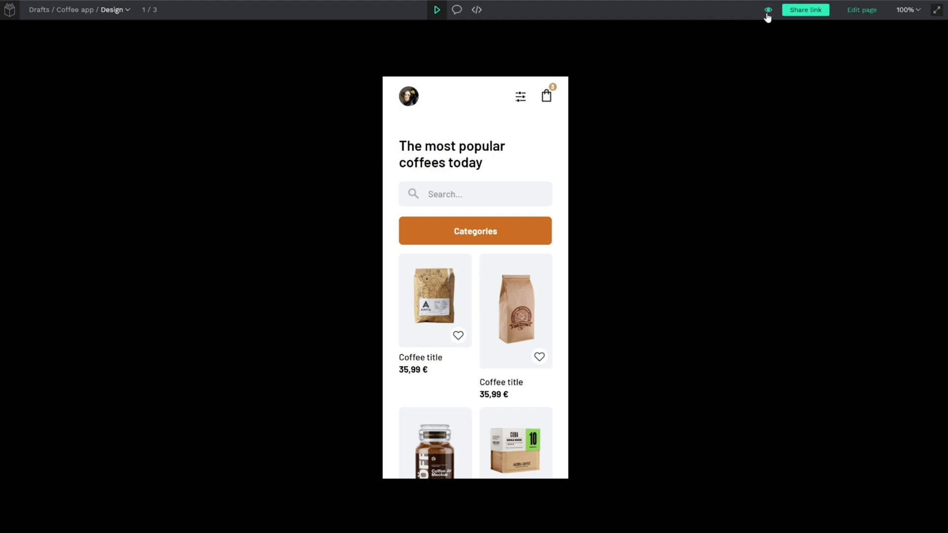
Step: In interactive mode, follow the Categories button and go back to Grid
click(769, 10)
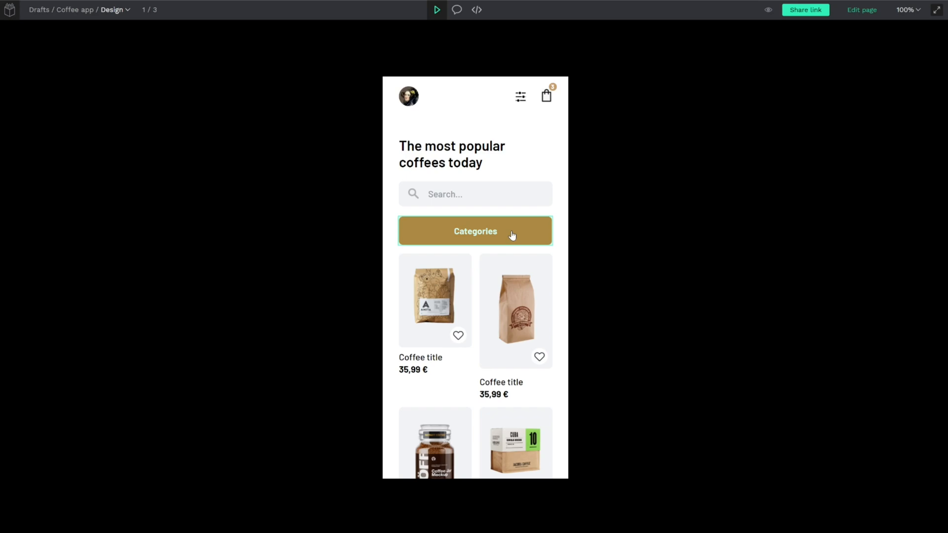
click(475, 231)
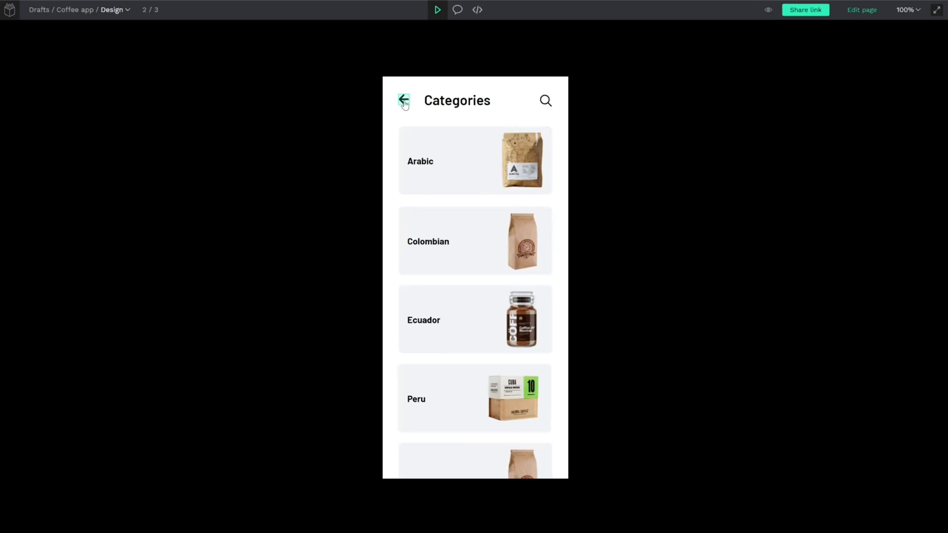
click(403, 100)
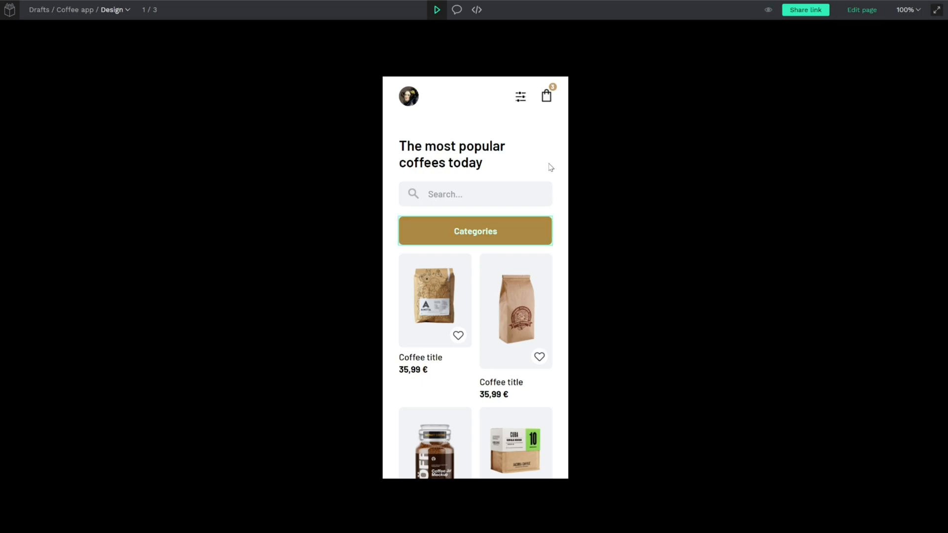
mouse_move(561, 183)
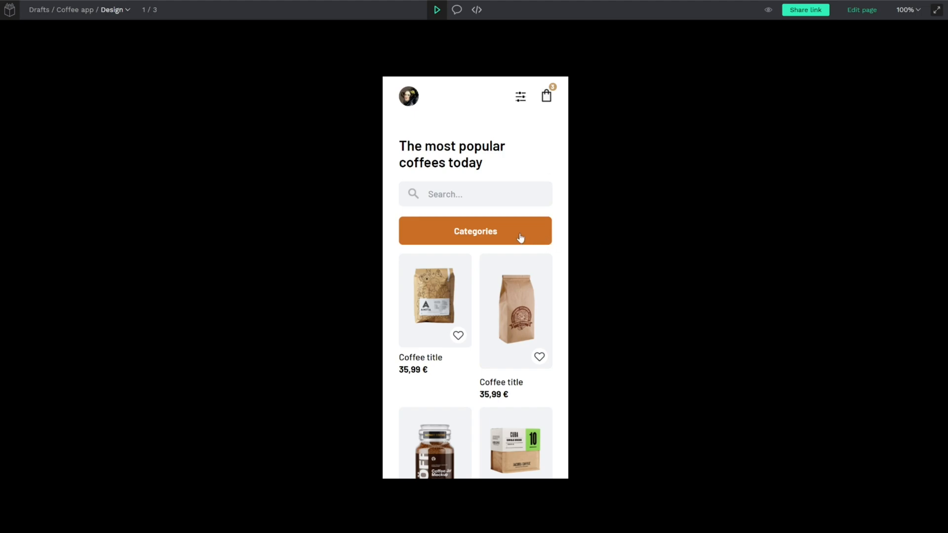
mouse_move(753, 42)
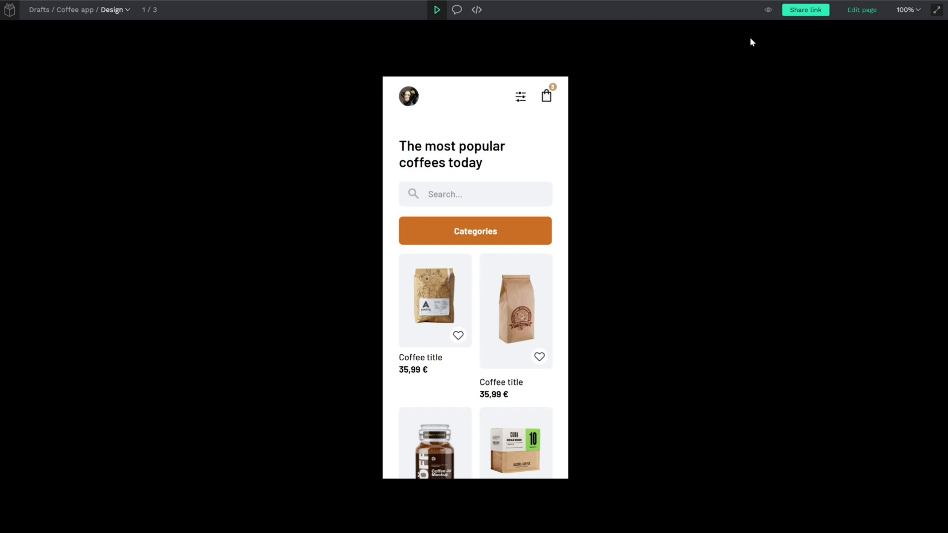
mouse_move(805, 10)
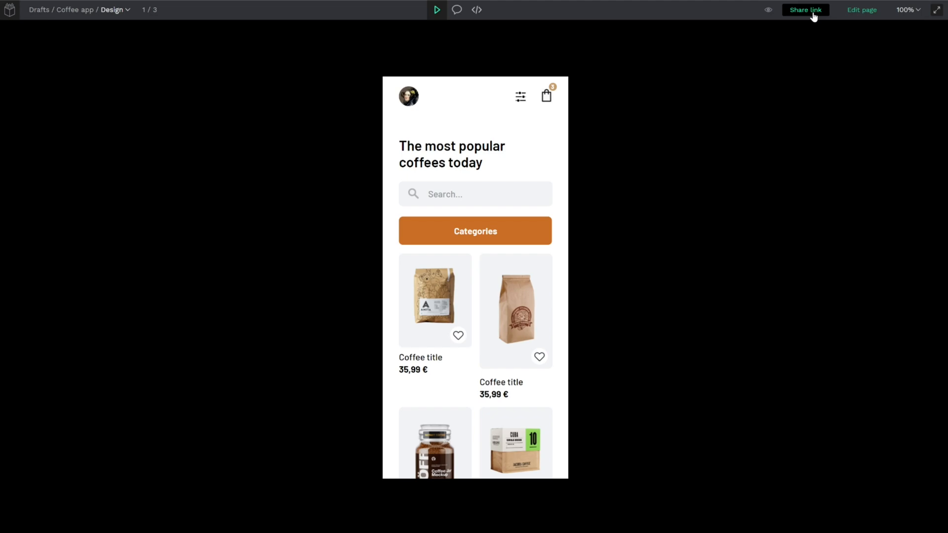
Step: Open the share popover showing the Coffee app prototype's public view link
click(805, 10)
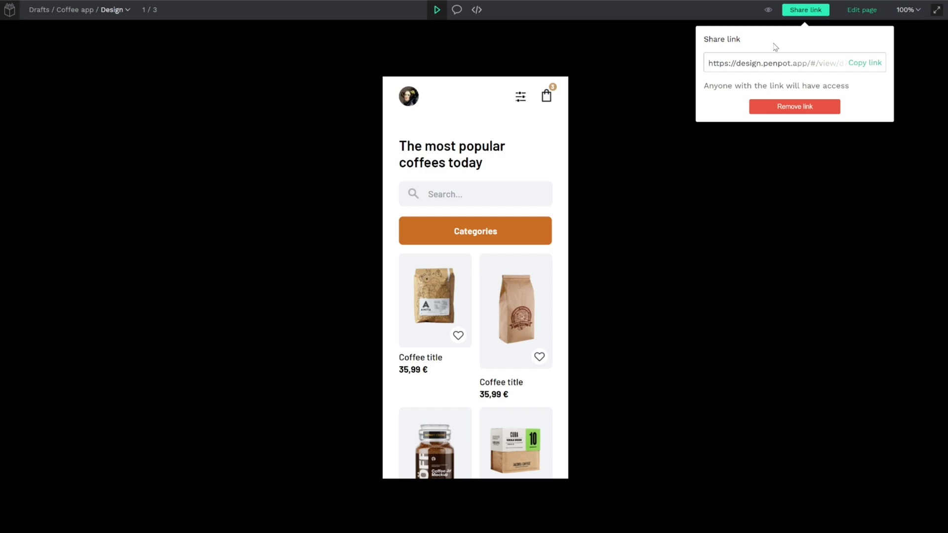
mouse_move(864, 78)
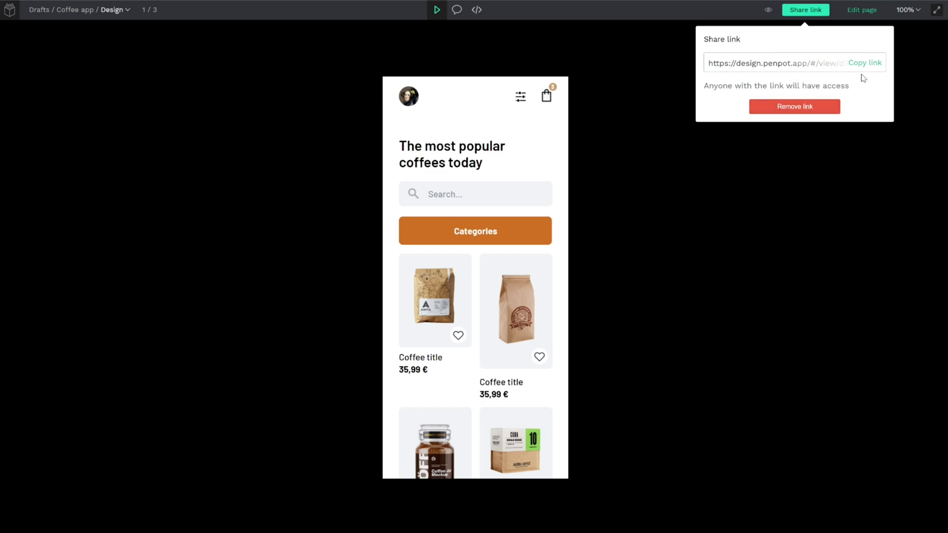
mouse_move(794, 113)
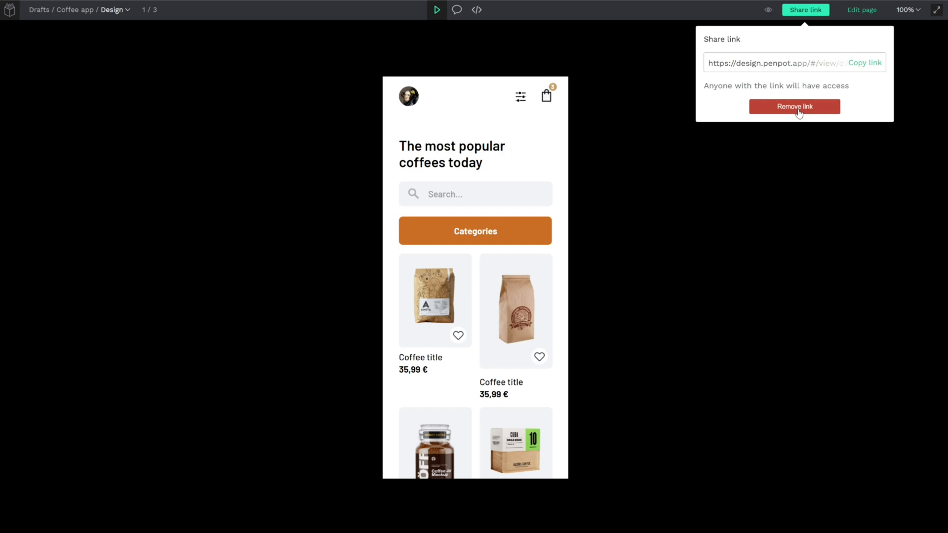
mouse_move(914, 16)
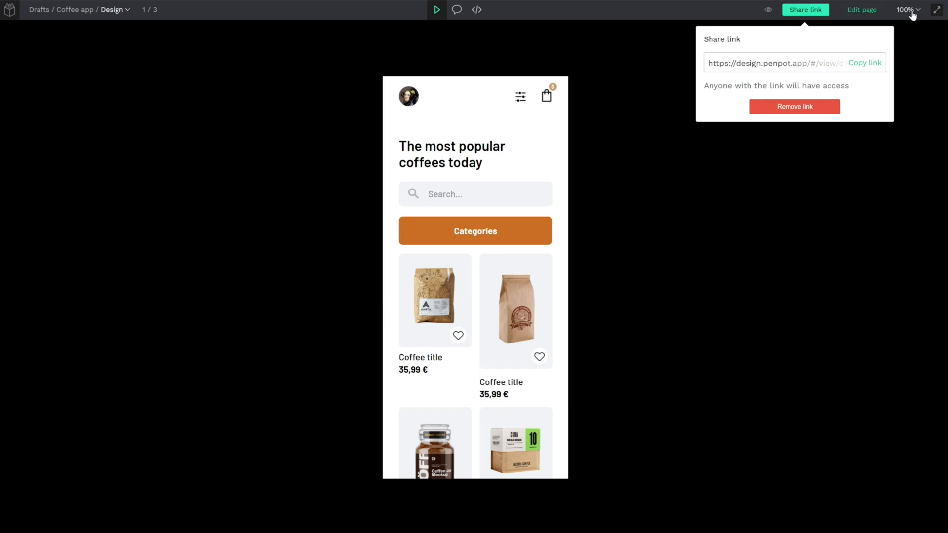
Step: Dismiss the share panel and zoom the Grid screen to fit (105%)
click(881, 99)
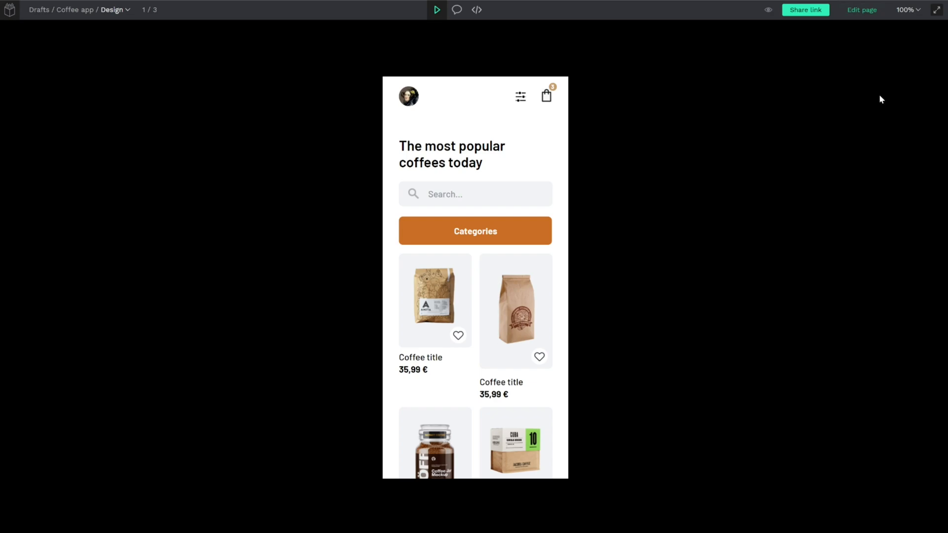
click(907, 10)
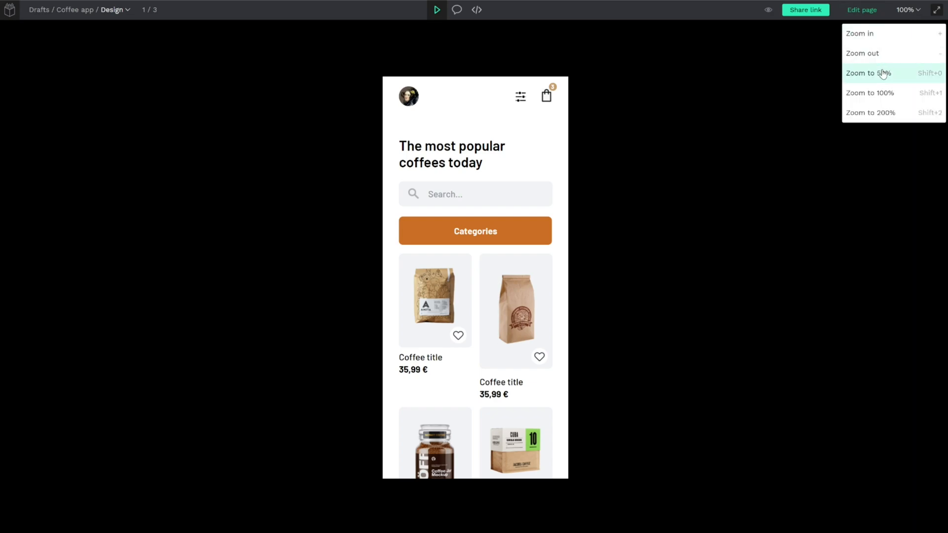
click(890, 89)
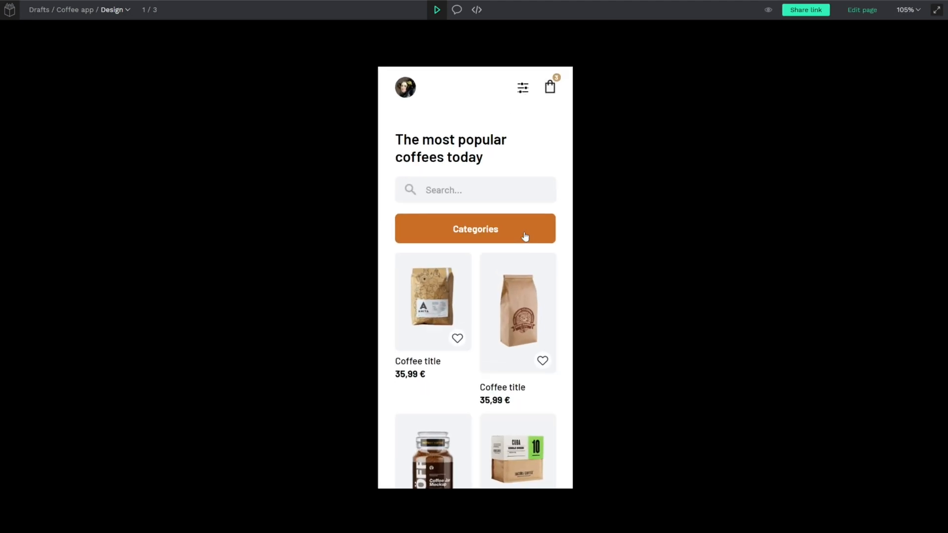
mouse_move(936, 10)
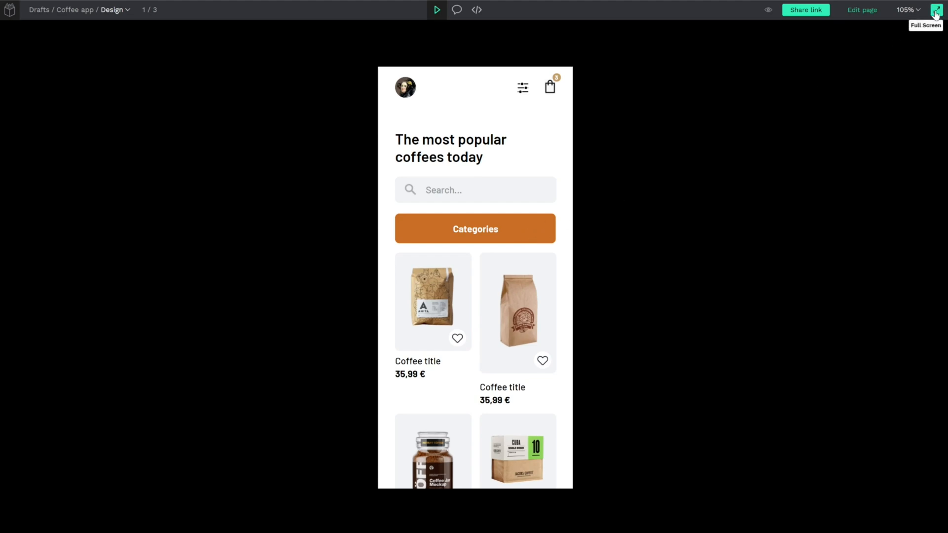
mouse_move(862, 10)
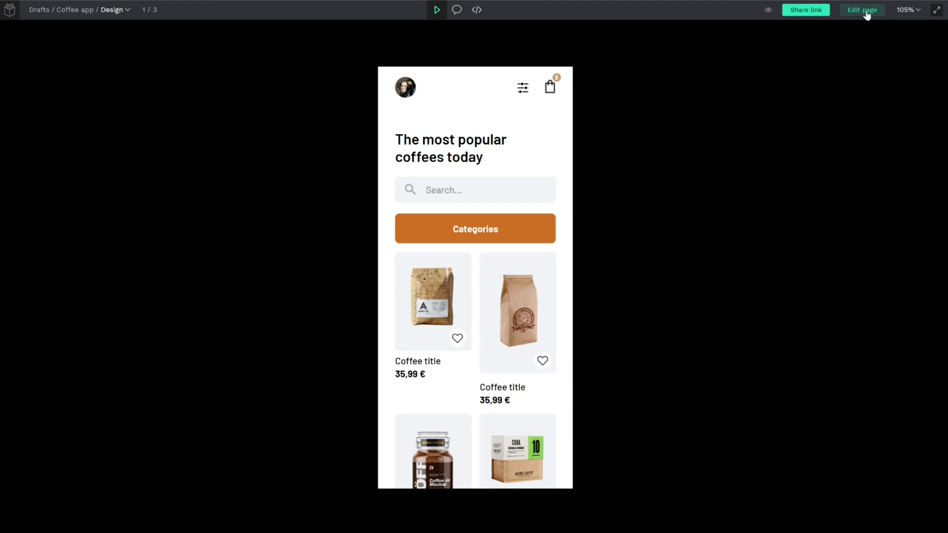
Step: Return to the Design page workspace with Grid, Categories and Detail boards
click(861, 10)
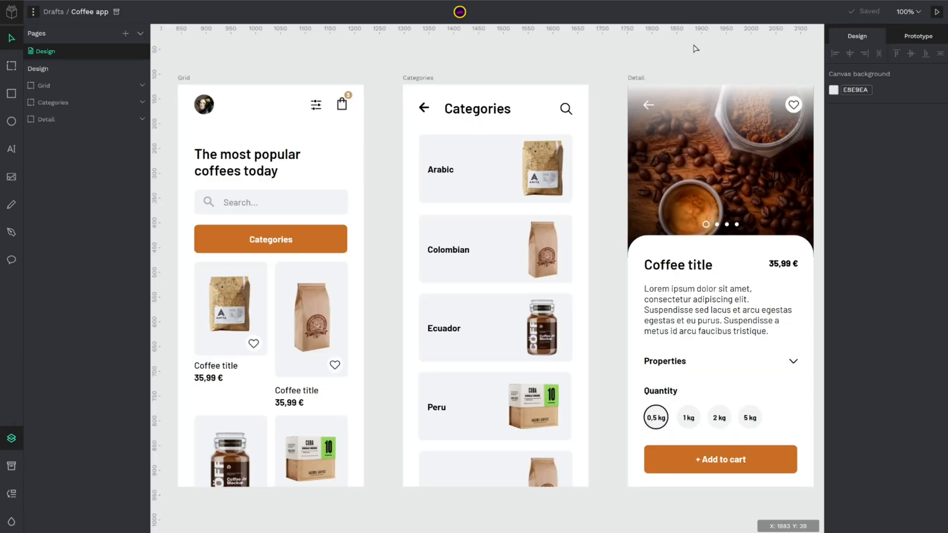
mouse_move(585, 68)
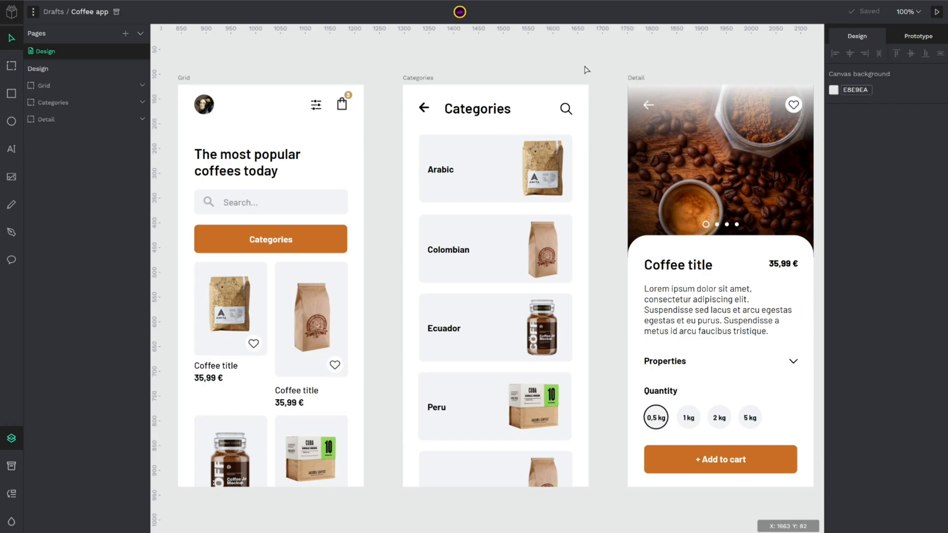